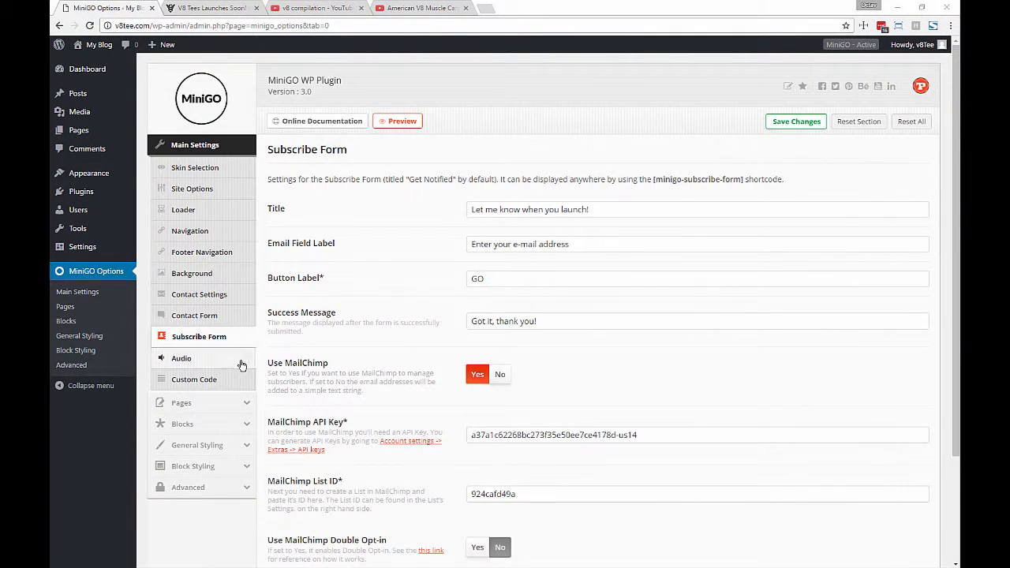
Enable the MiniGO audio player and switch Autoplay Audio Track to On.
click(182, 358)
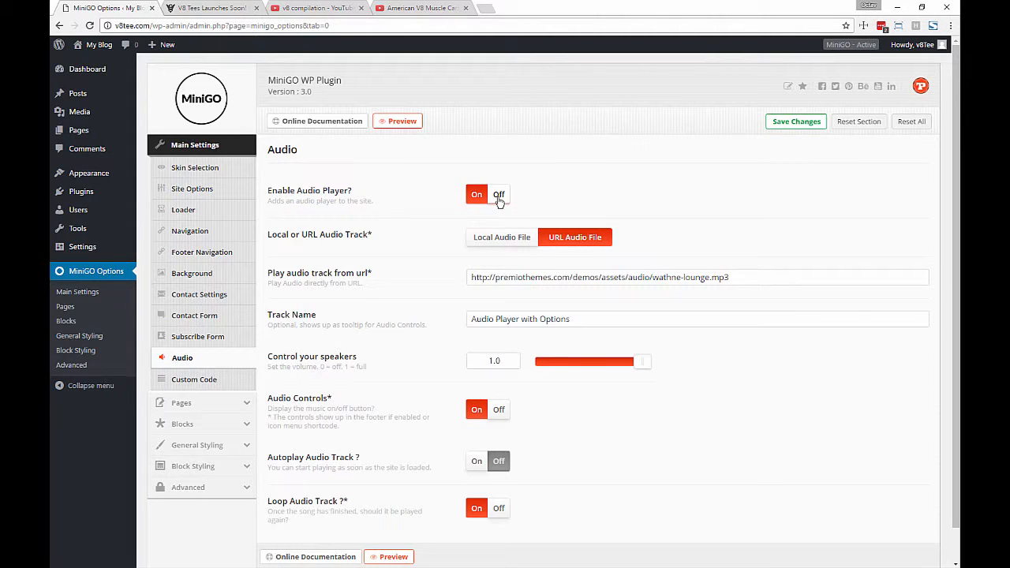
click(499, 194)
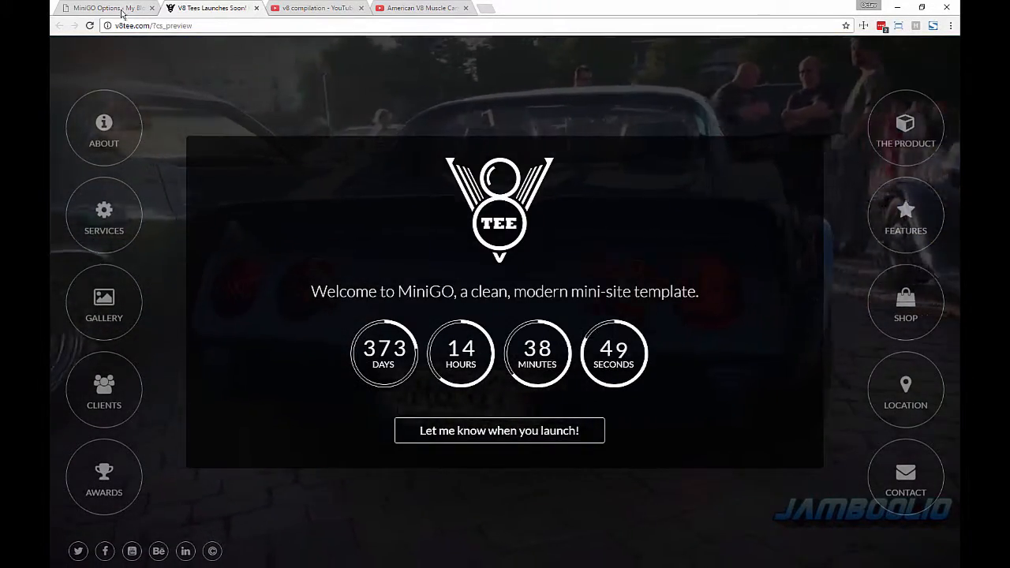
click(102, 11)
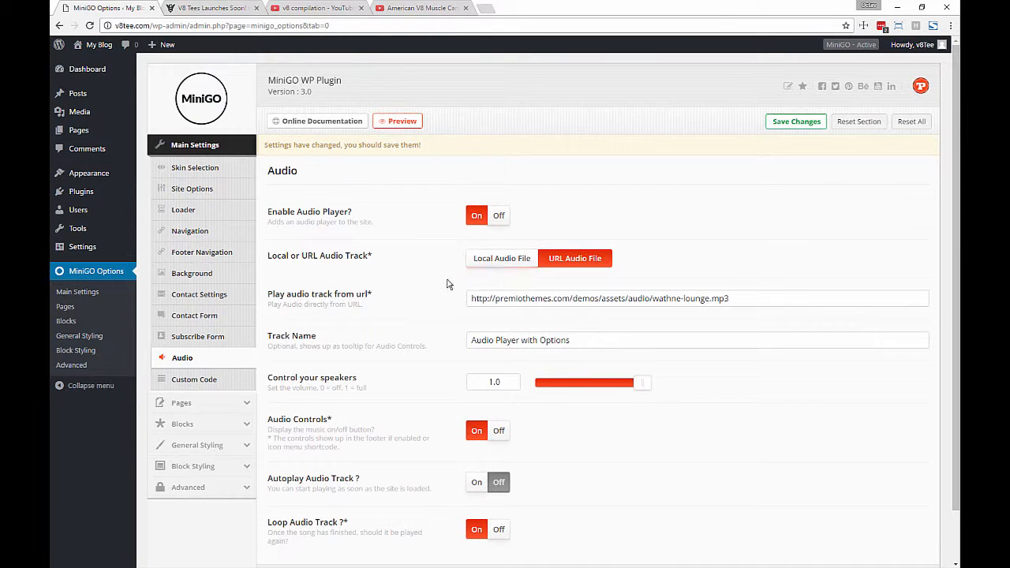
scroll(down, 3)
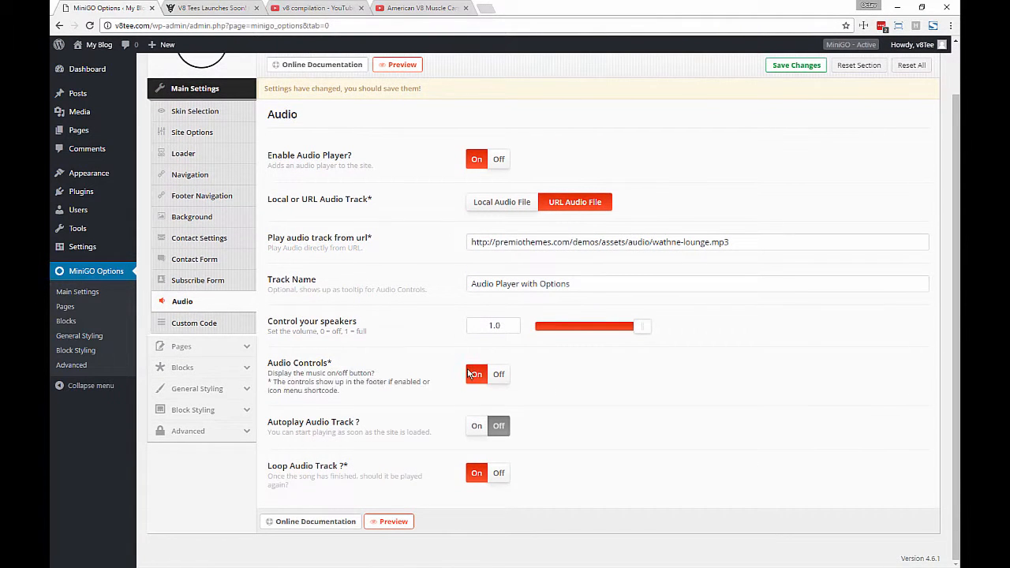
click(477, 426)
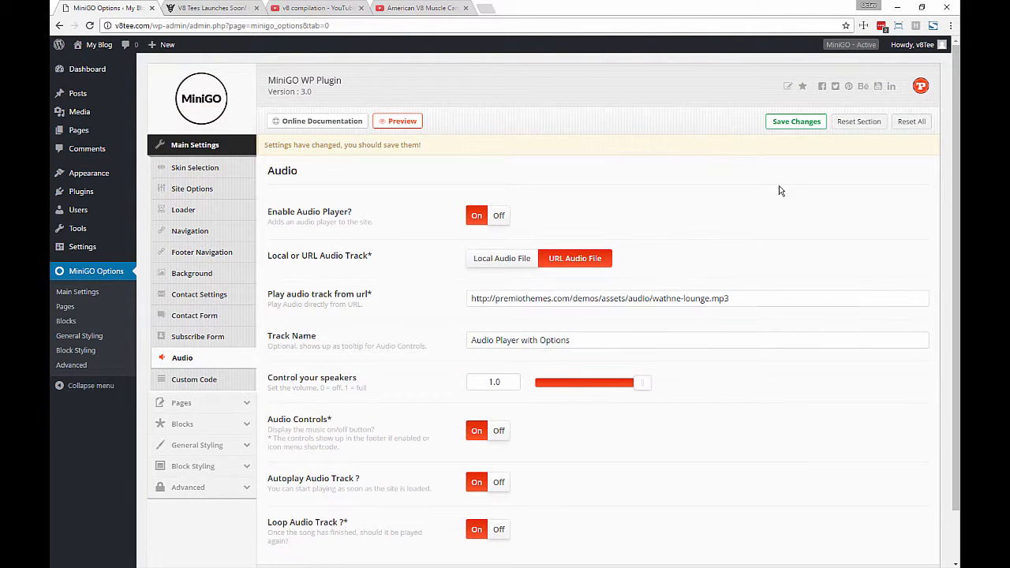
Check the audio player in the site preview, then return to the plugin options.
click(795, 120)
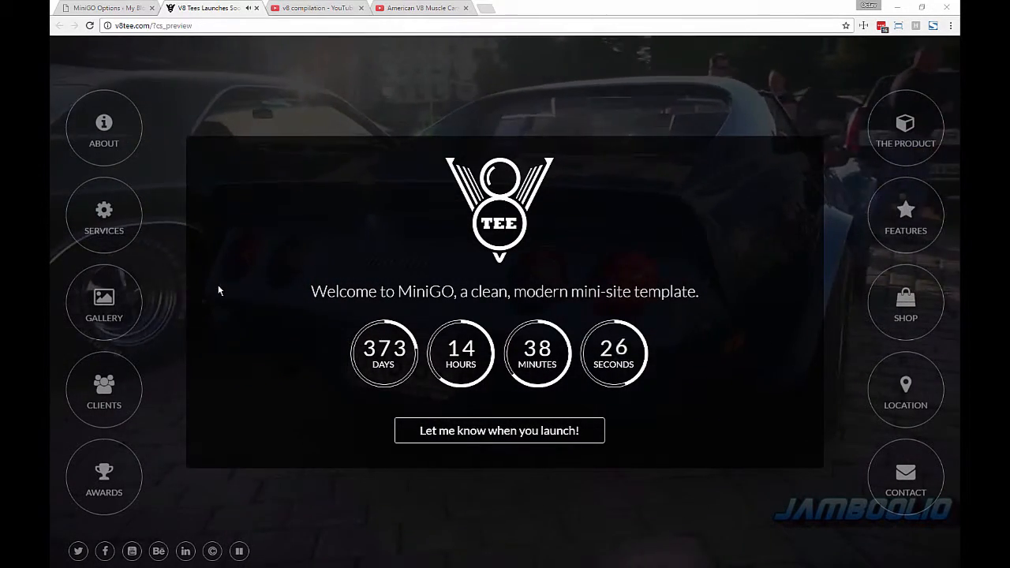
mouse_move(240, 549)
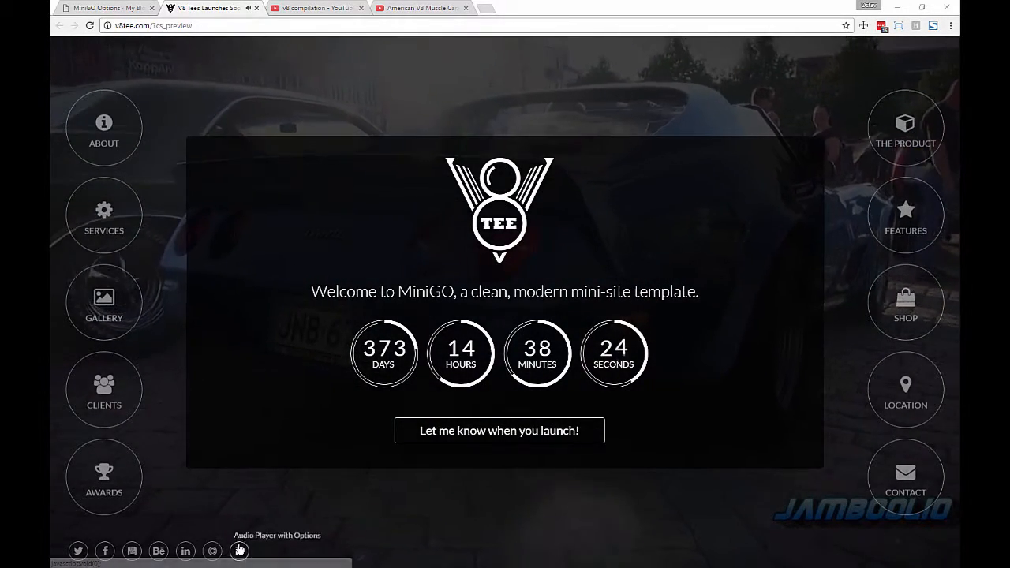
click(108, 9)
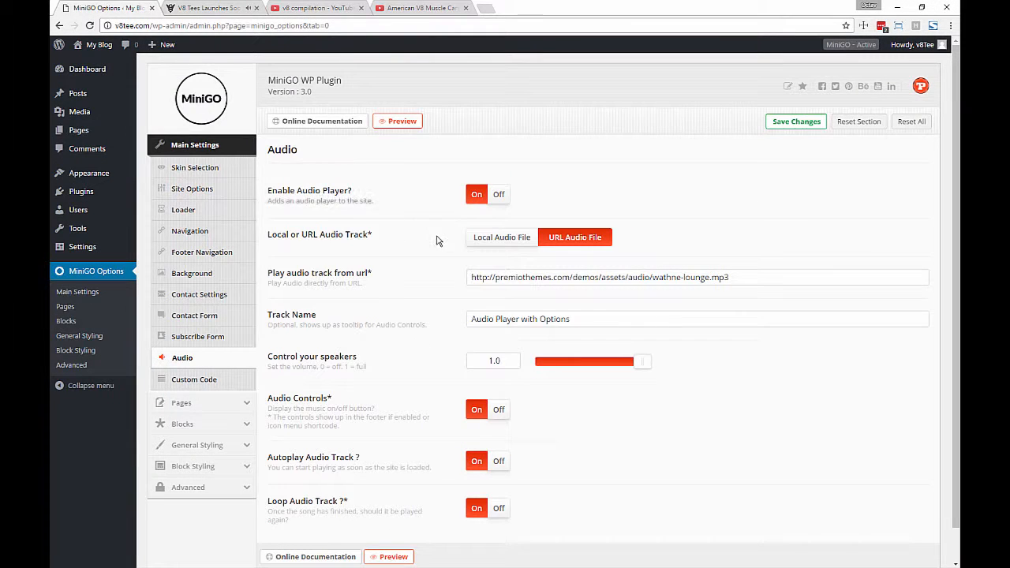
Use the uploaded local file background-track.mp3 as the player's audio track.
click(502, 236)
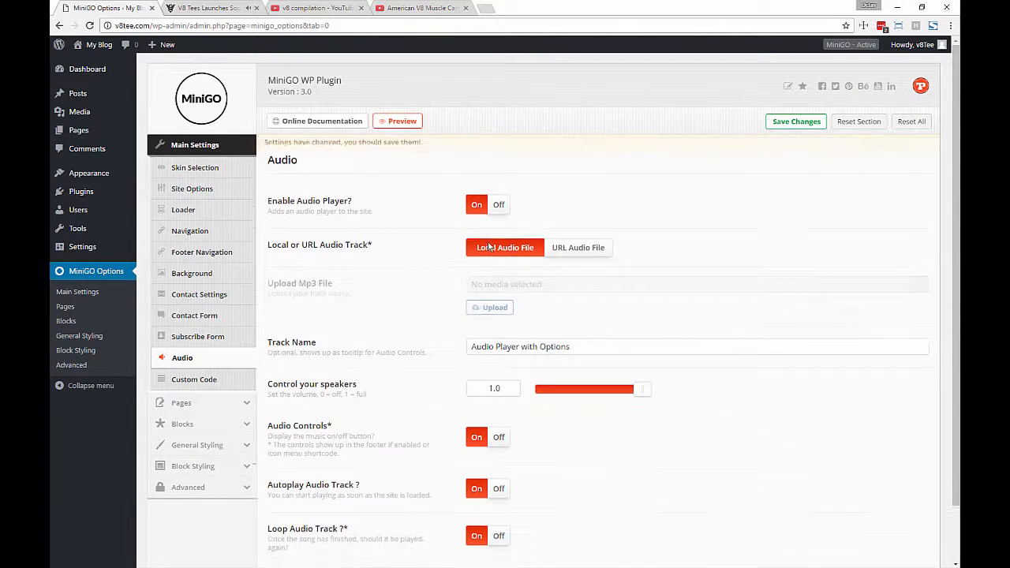
click(489, 308)
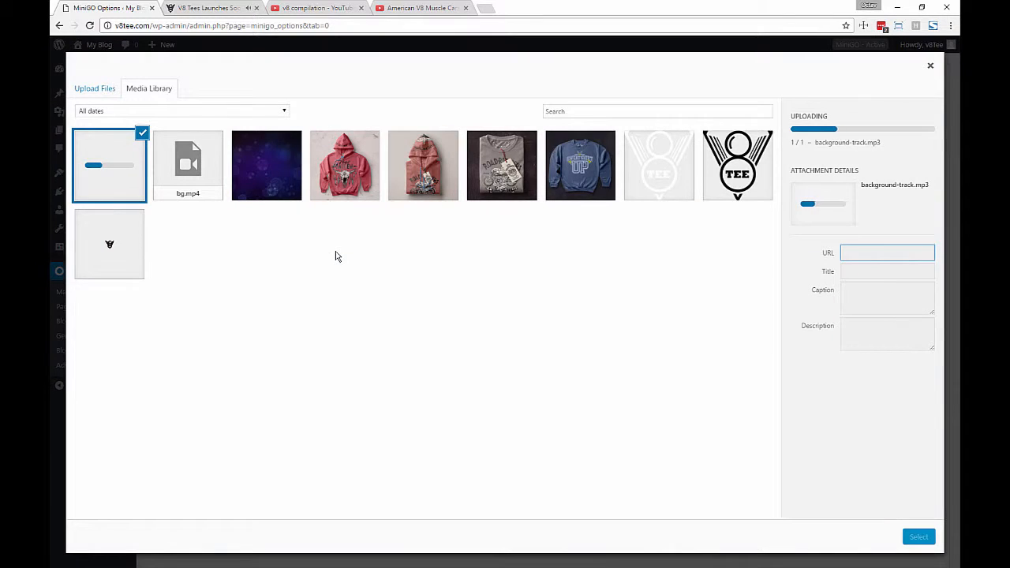
mouse_move(347, 300)
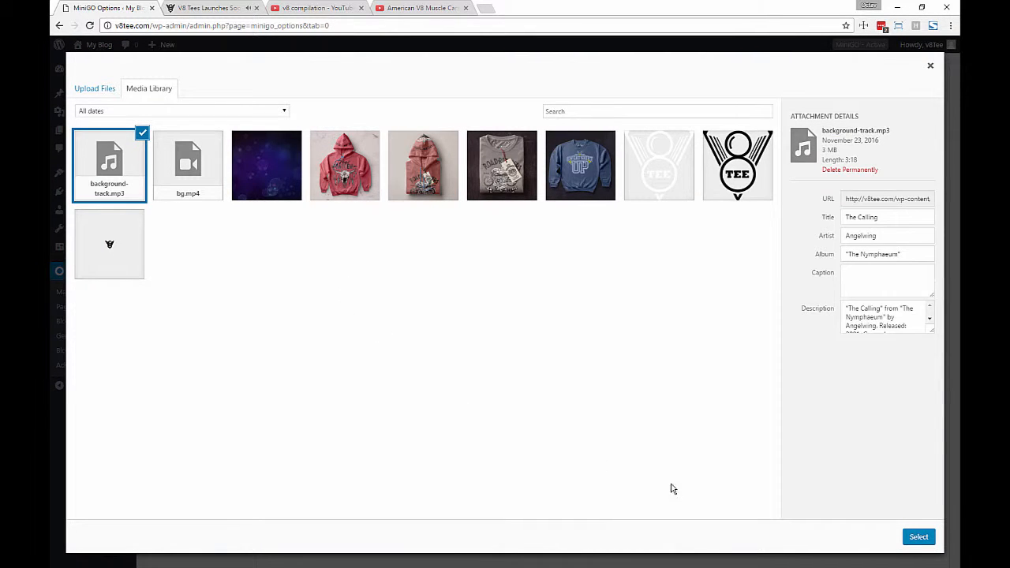
click(919, 536)
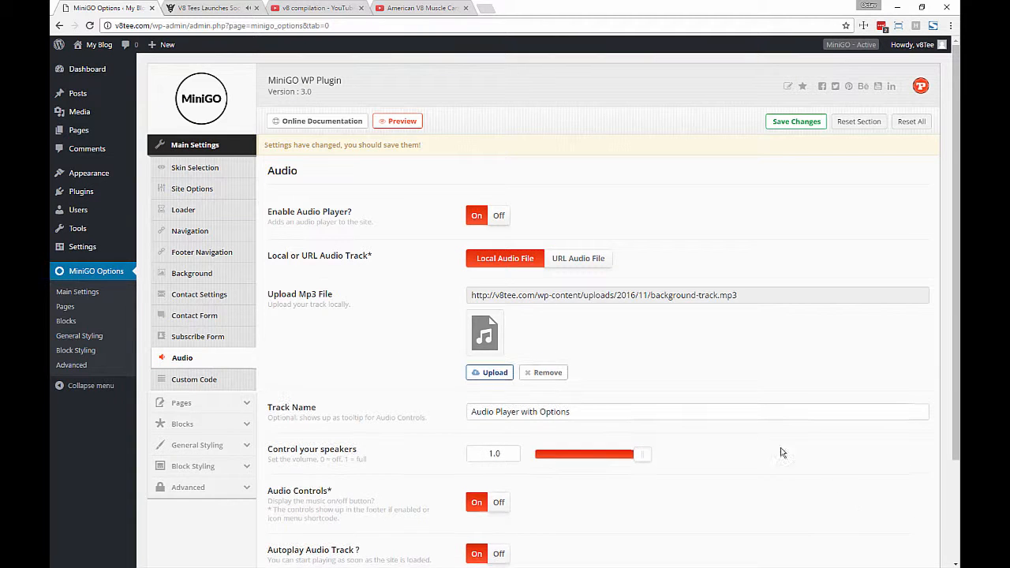
Lower the speaker volume to 0.5 and turn the audio controls off.
scroll(down, 3)
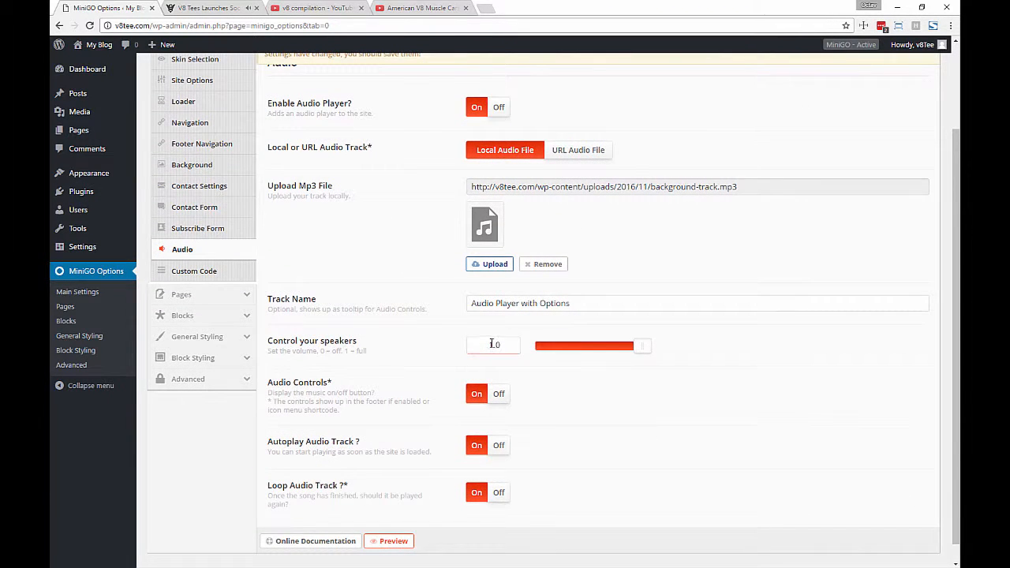
drag(644, 345, 598, 346)
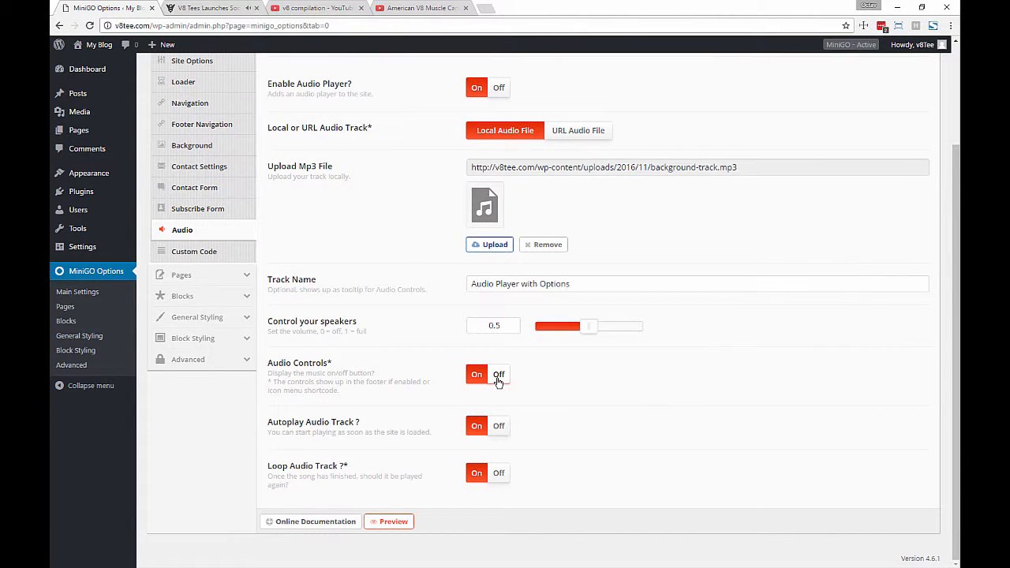
click(498, 374)
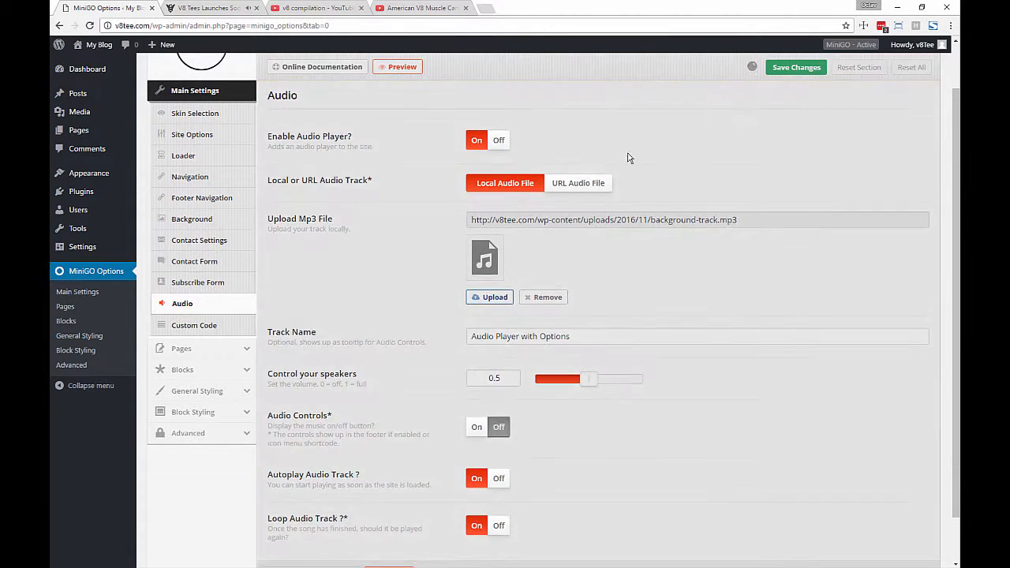
Check the site preview without audio controls, then return to the Audio settings.
click(202, 9)
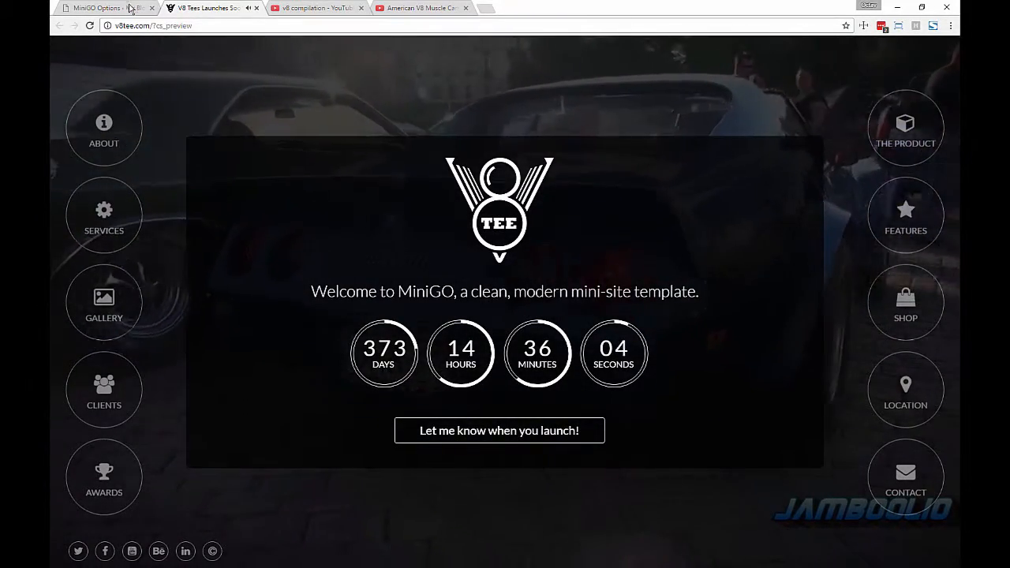
click(94, 9)
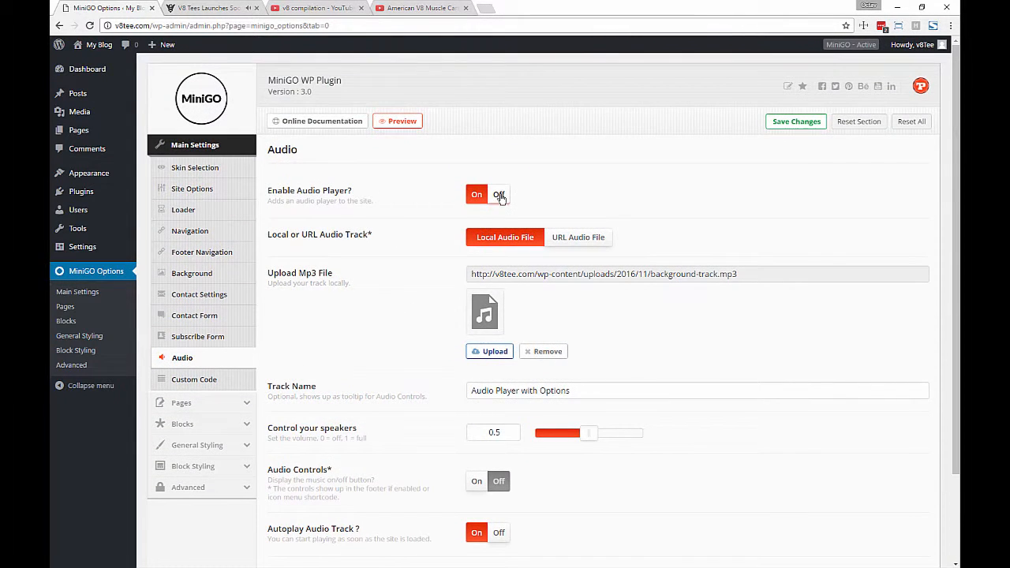
Switch the audio player off, save, and move to the Custom Code section.
click(499, 196)
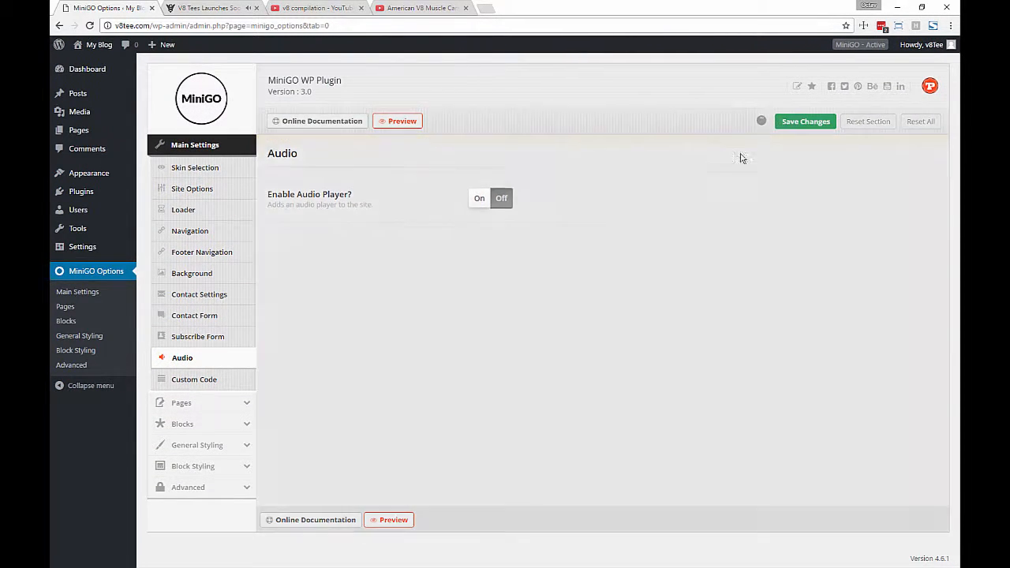
click(805, 120)
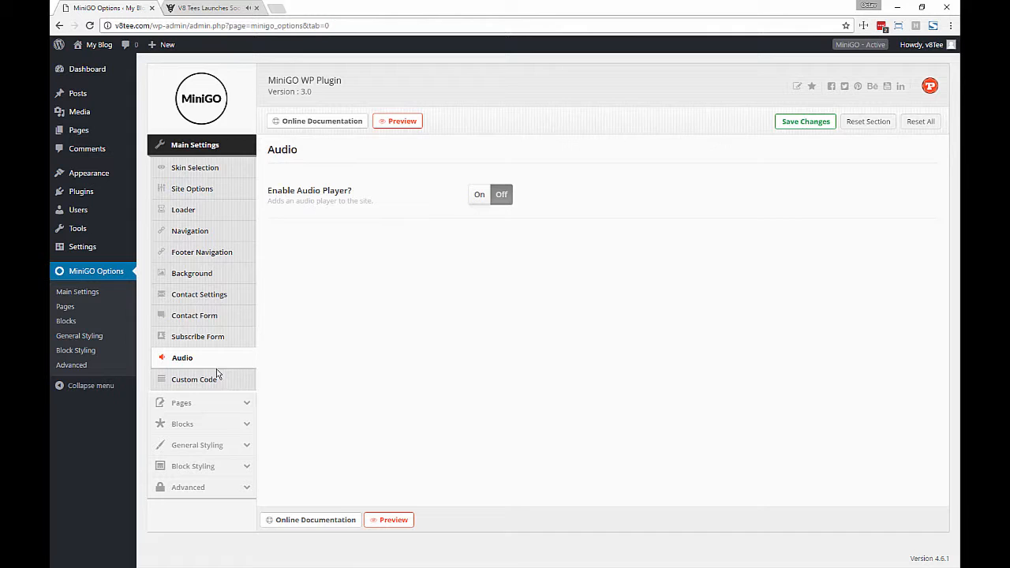
click(195, 379)
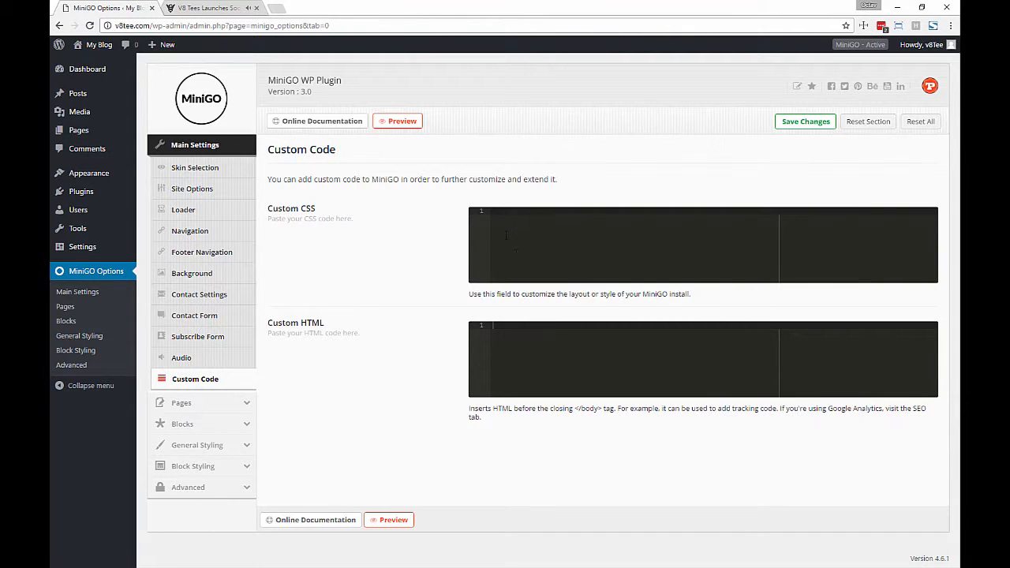
Inspect the welcome h3 heading's markup and styles in the site preview's developer tools.
click(205, 9)
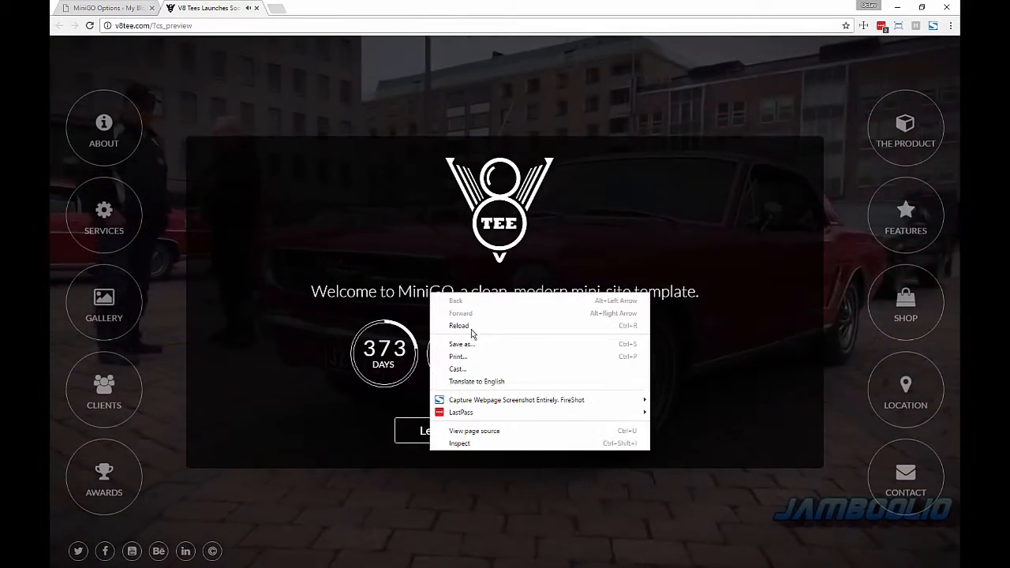
click(458, 325)
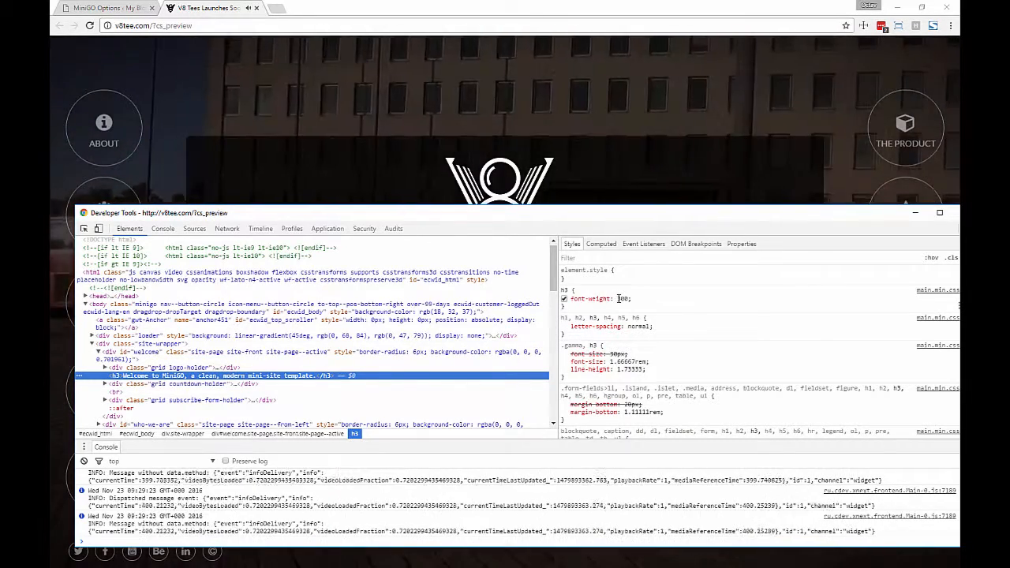
scroll(down, 3)
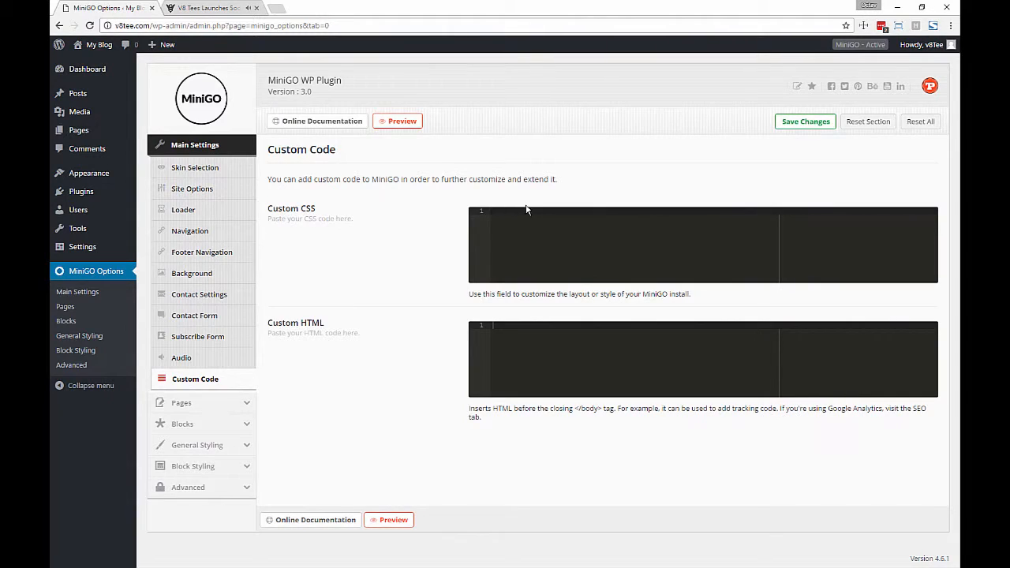
Add custom CSS body { color: red; }, save it, and view the red welcome text.
text(body {)
text(color: red;)
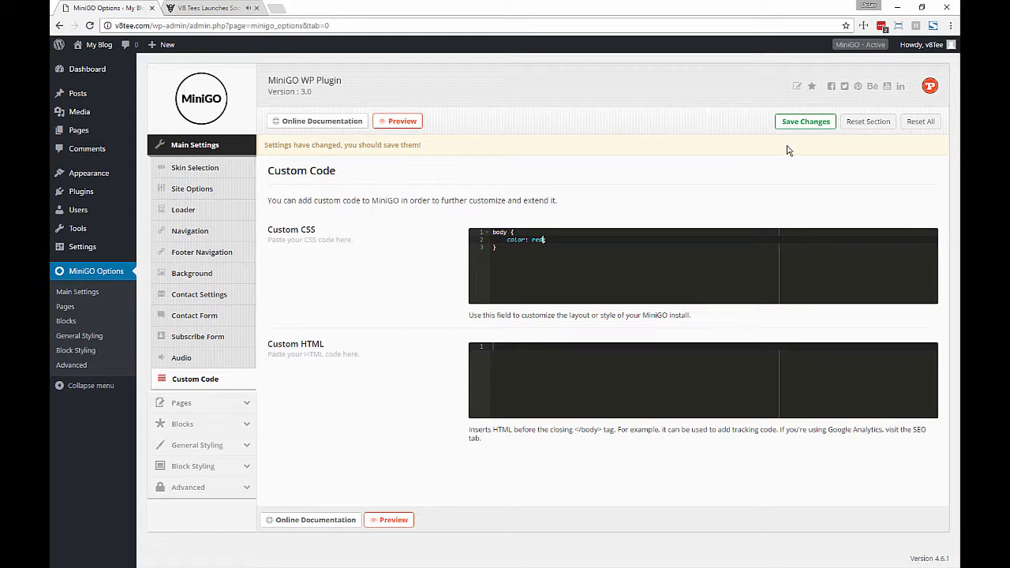
click(805, 120)
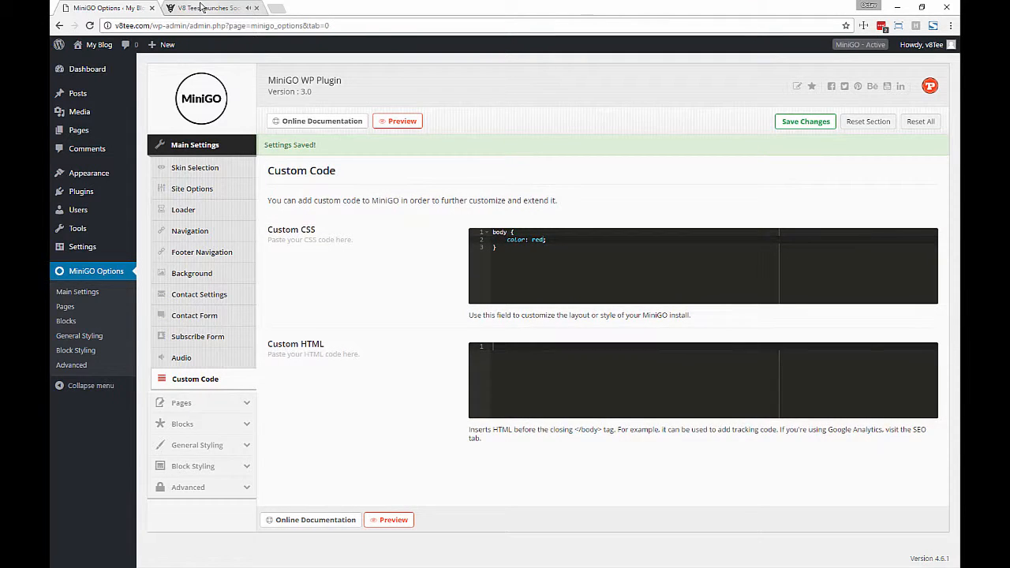
click(209, 8)
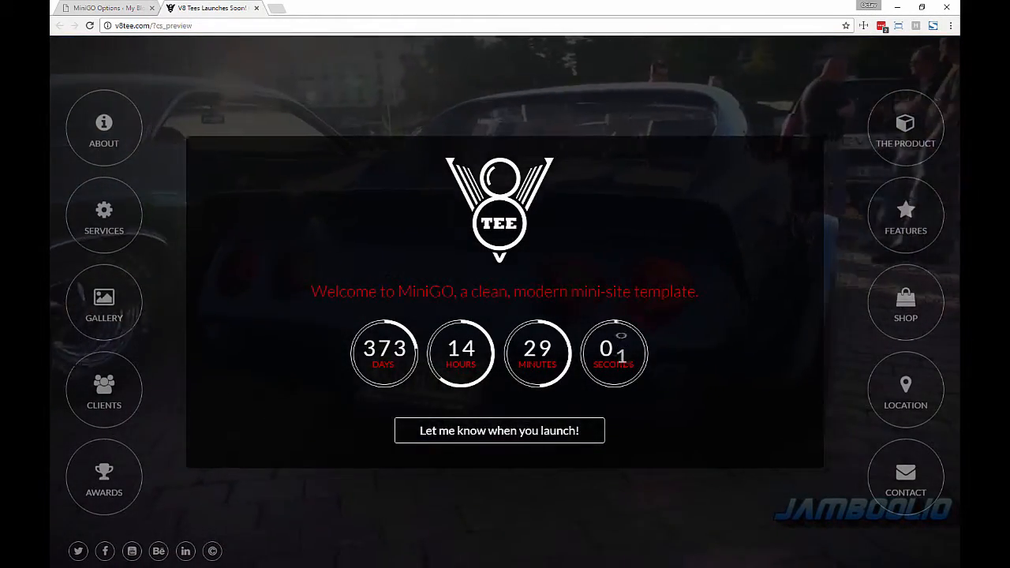
mouse_move(395, 303)
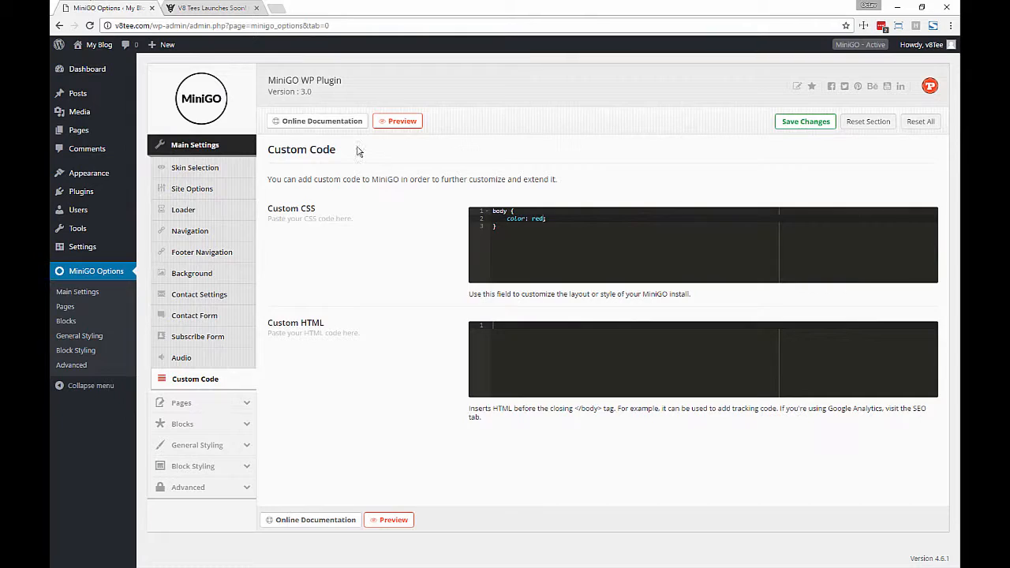
Change the CSS to blue body text with bold h3 headings and check it on the site.
text(h3 {)
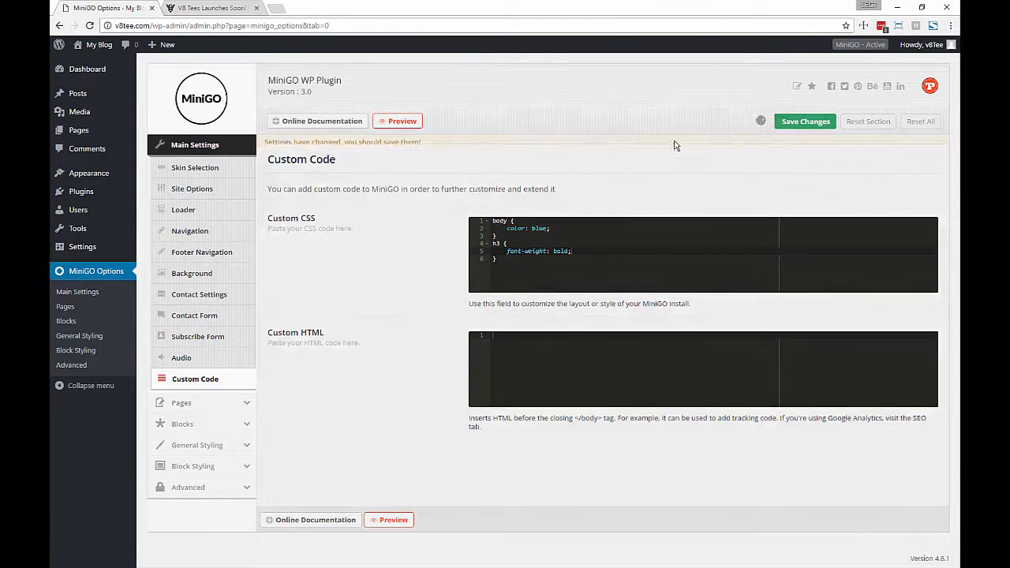
click(203, 6)
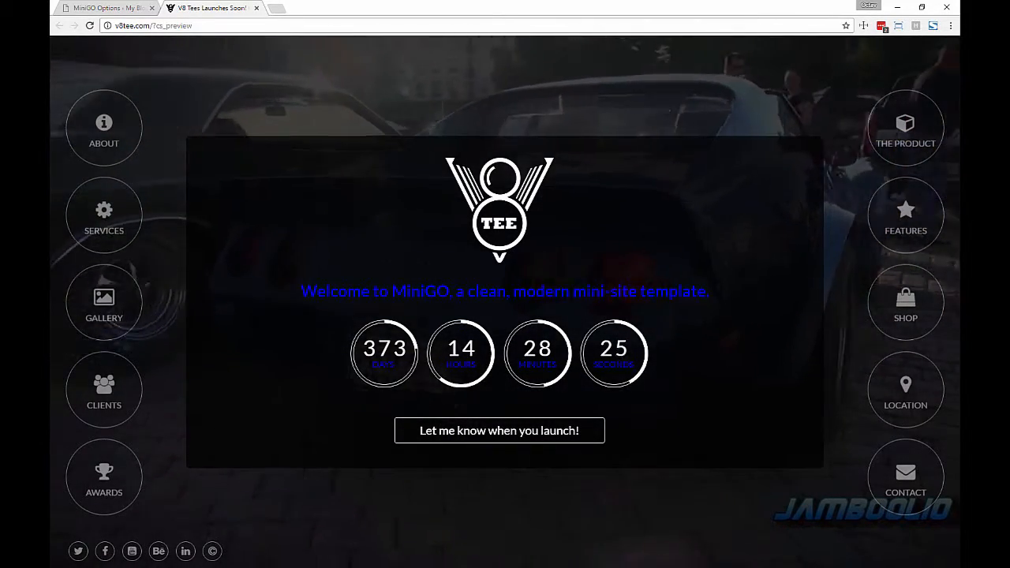
click(103, 10)
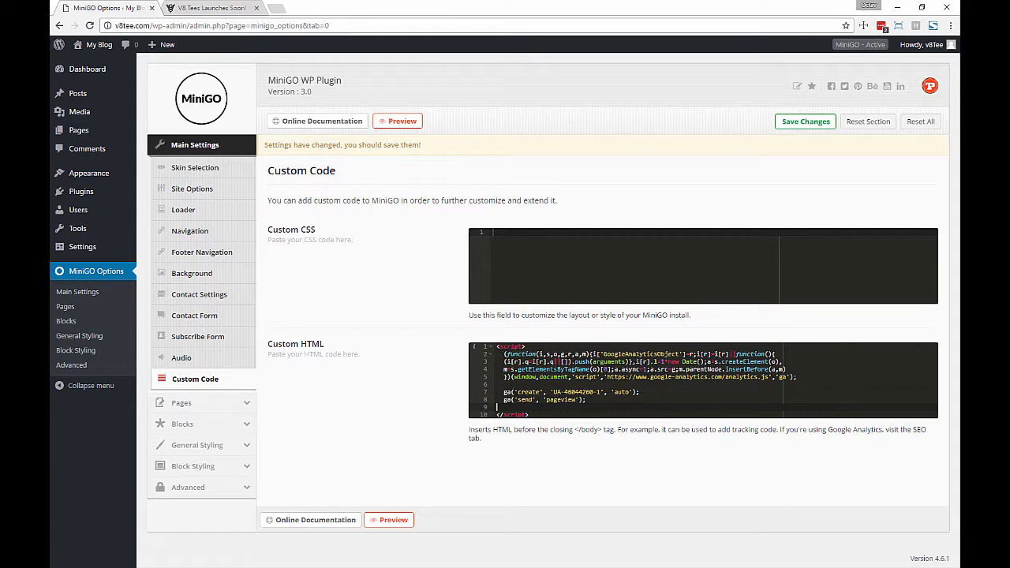
mouse_move(230, 203)
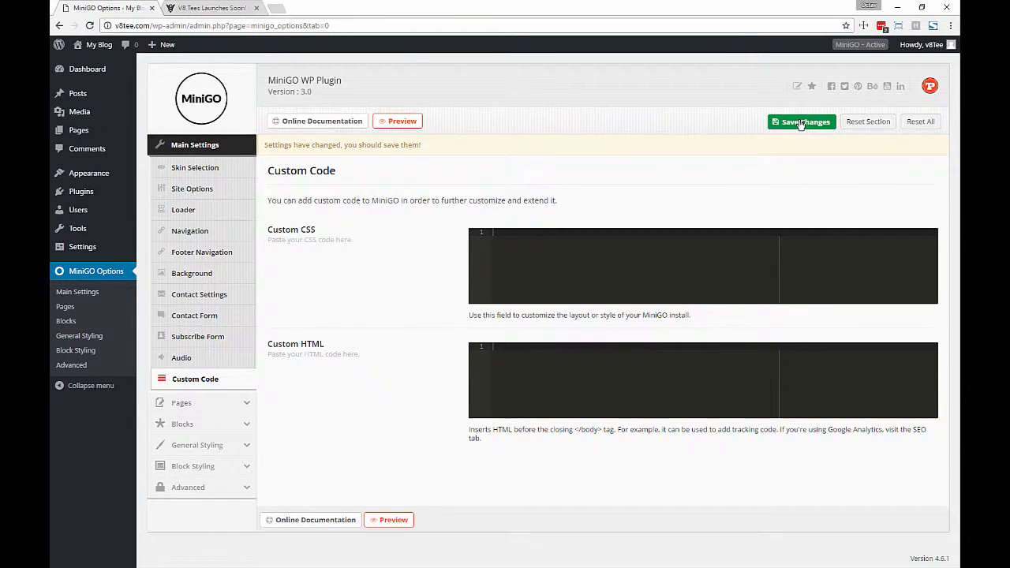
Save the Custom Code settings with both CSS and HTML fields emptied.
click(802, 122)
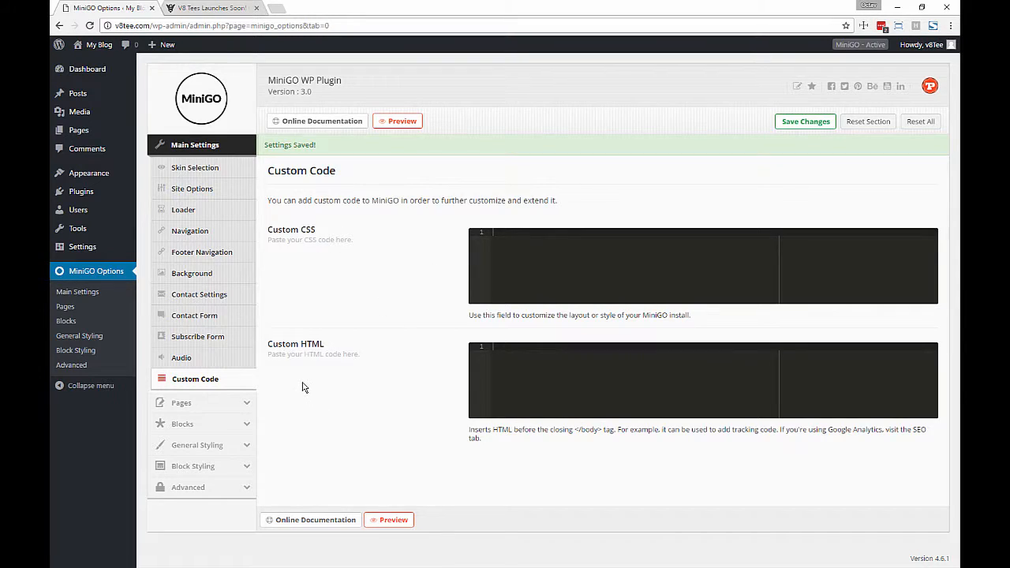